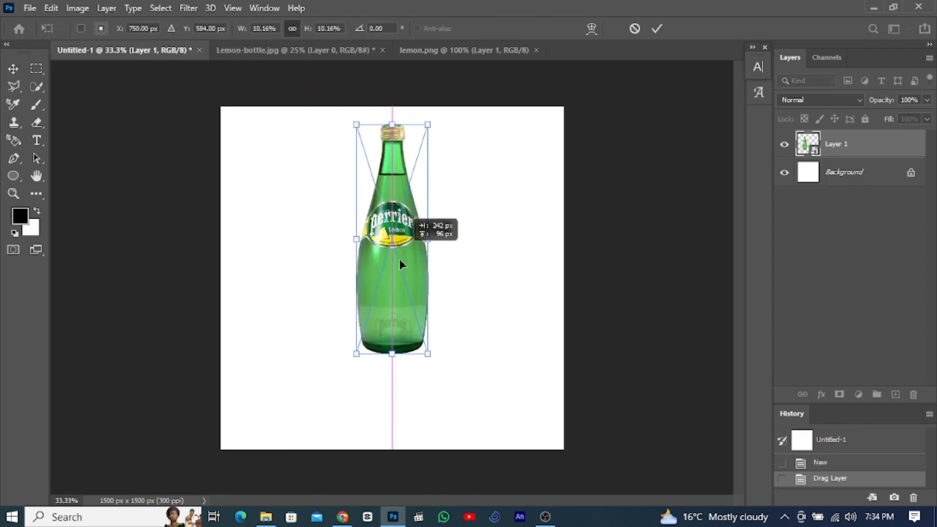
Add a dark green Solid Color fill layer behind the bottle, then select the bottle layer
click(19, 216)
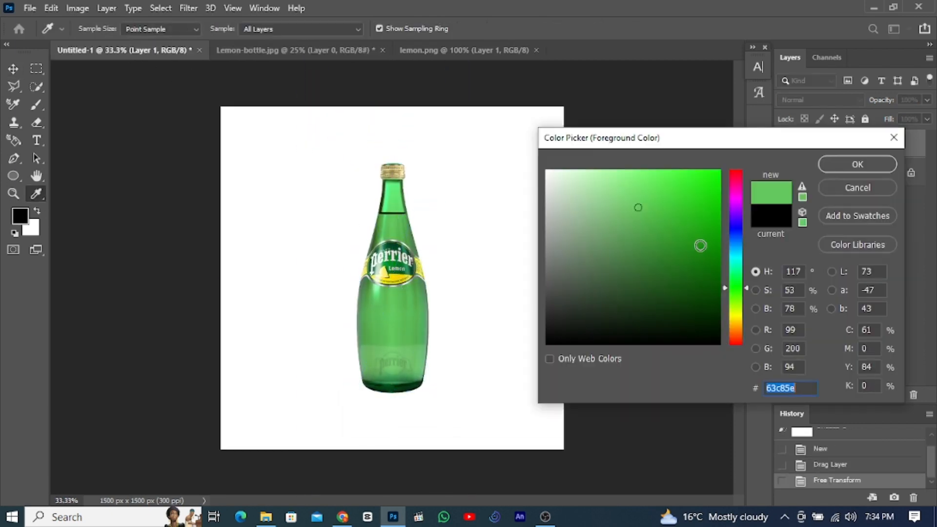
click(858, 394)
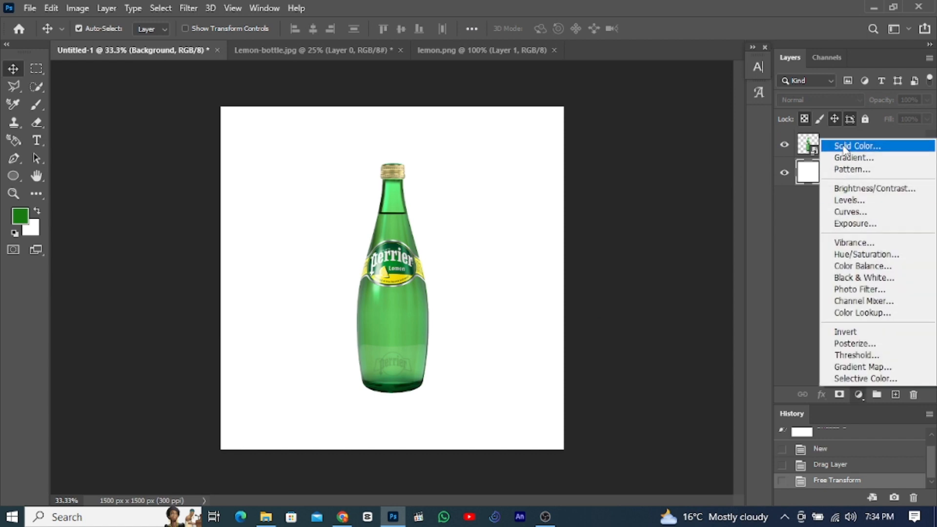
click(855, 145)
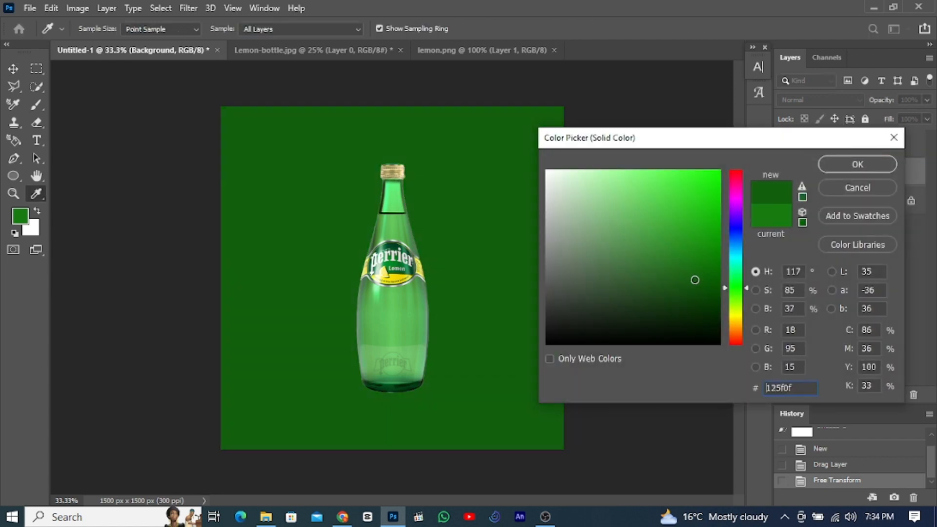
click(857, 164)
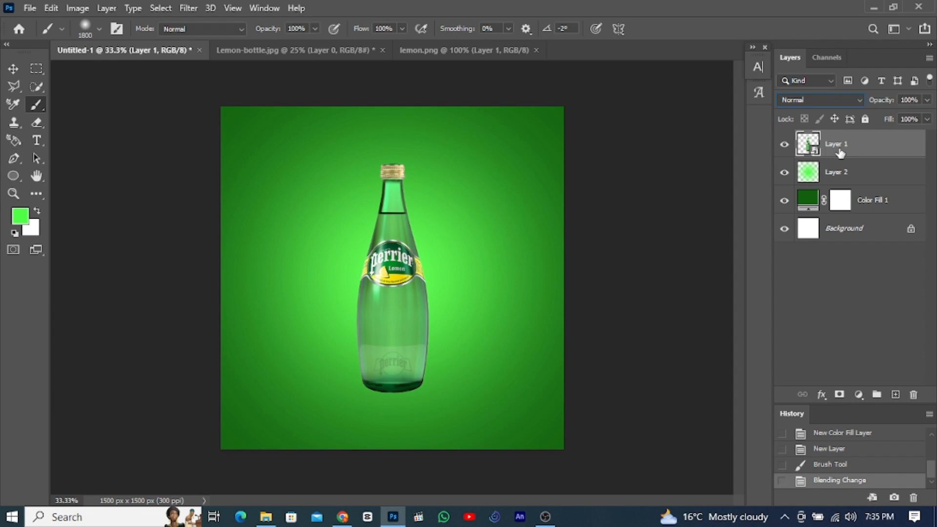
click(894, 394)
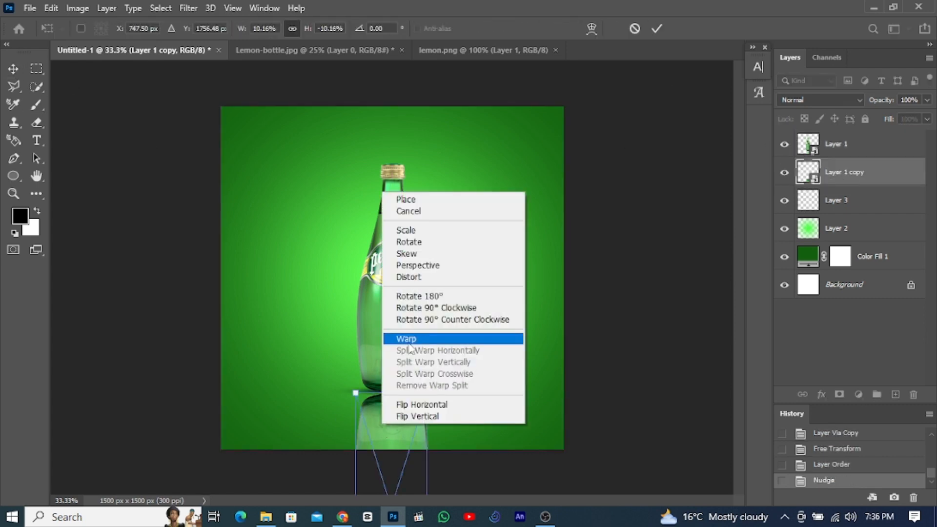
Warp the flipped bottle copy so its top curves into the bottle's base
click(407, 338)
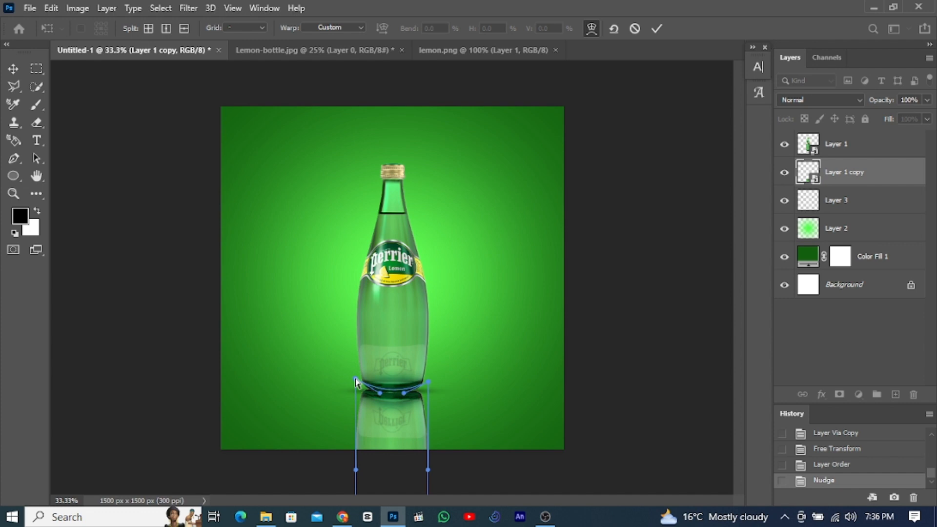
right_click(356, 381)
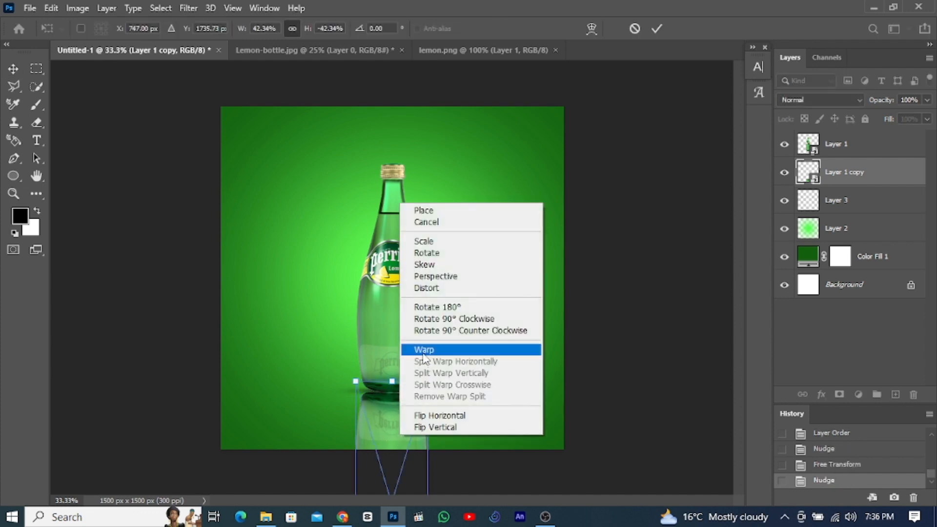
click(424, 349)
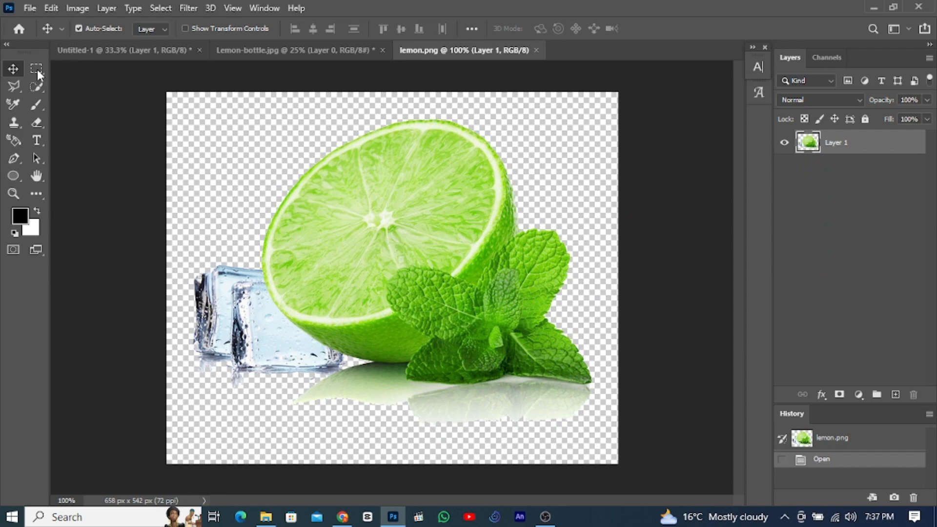
Quick Select the lime and mint, flip it horizontally, and mask its reflection at lowered opacity
click(13, 85)
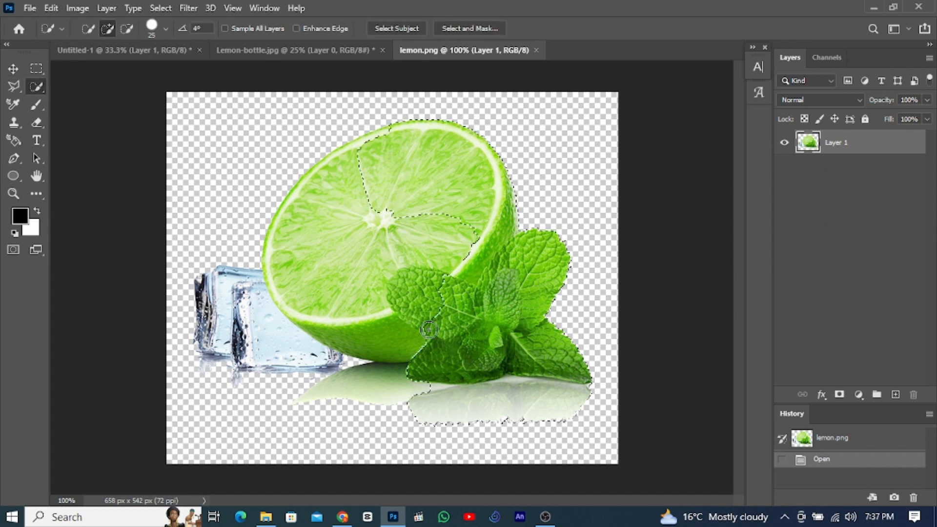
click(429, 329)
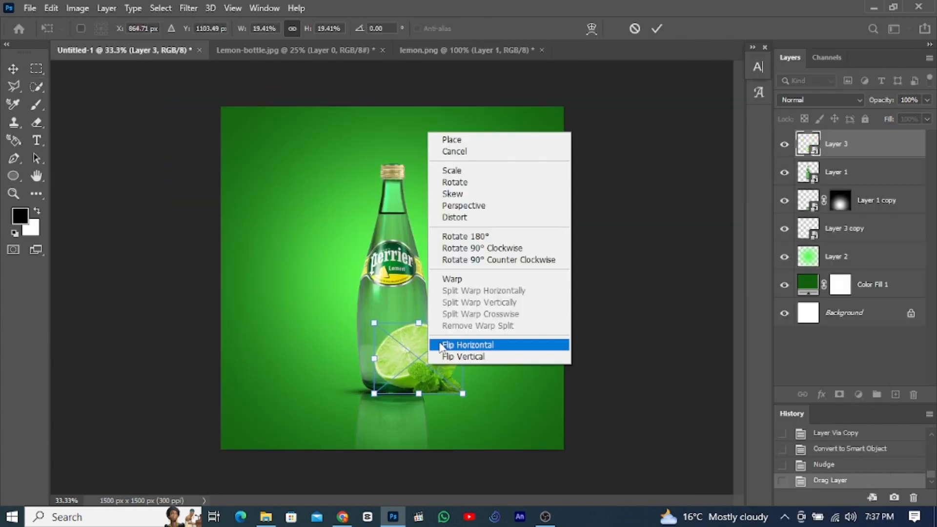
click(468, 345)
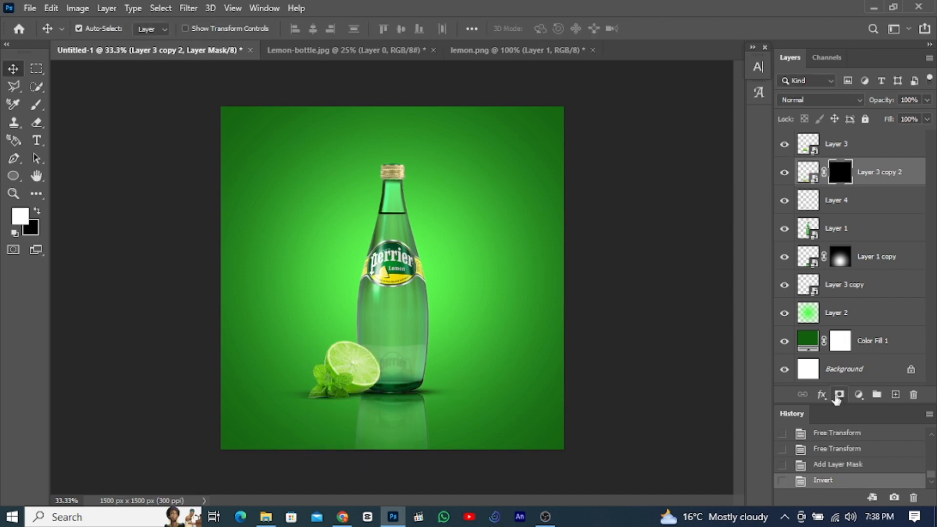
click(13, 104)
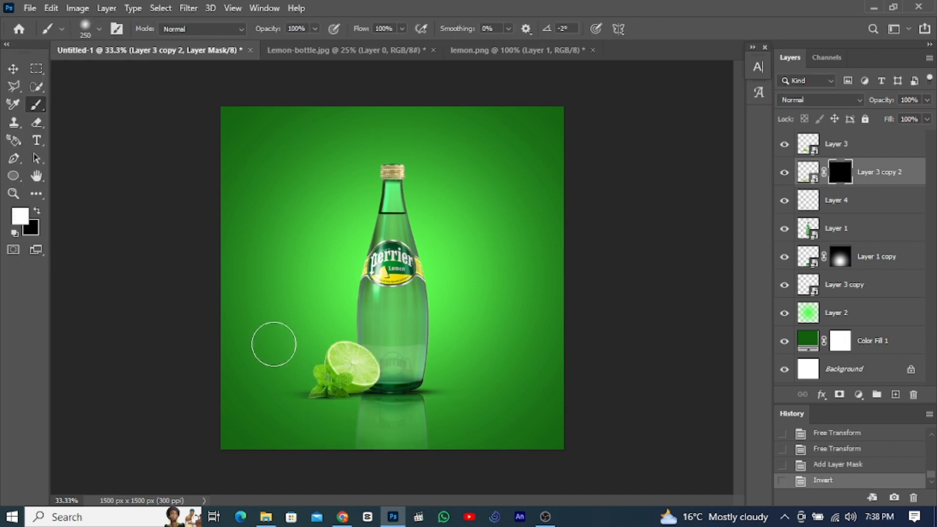
click(908, 100)
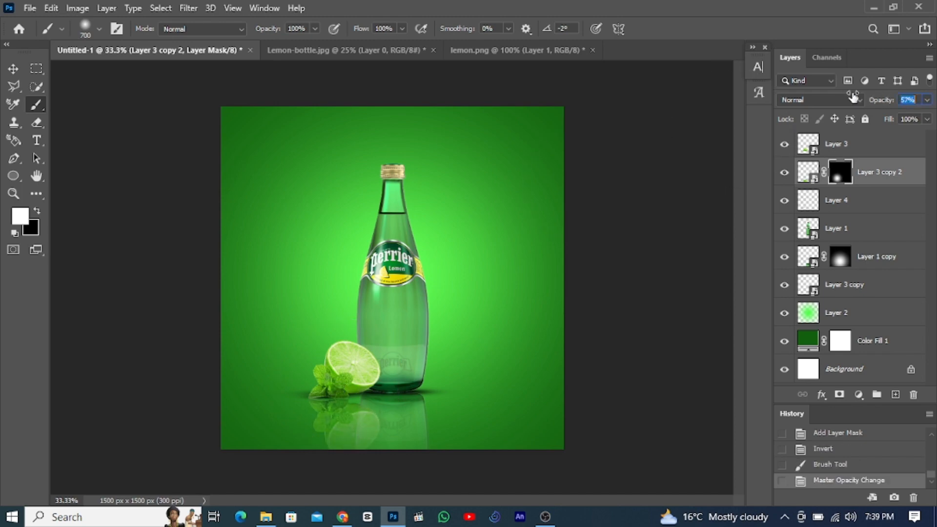
Place the water drops image embedded over the bottle
click(29, 7)
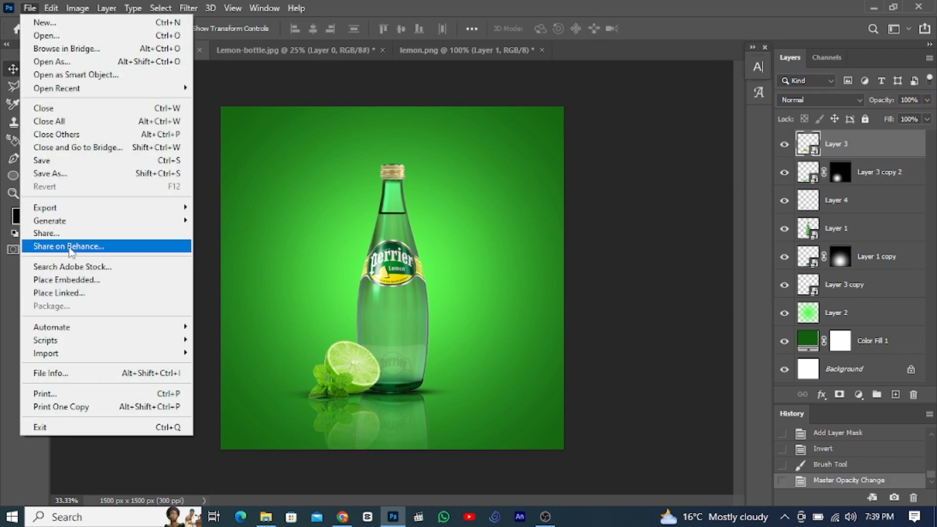
click(67, 279)
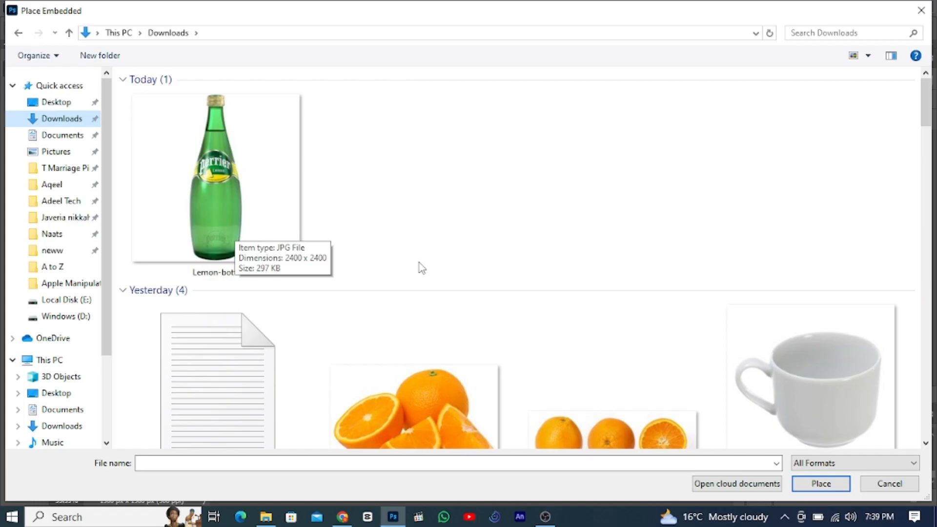
click(820, 483)
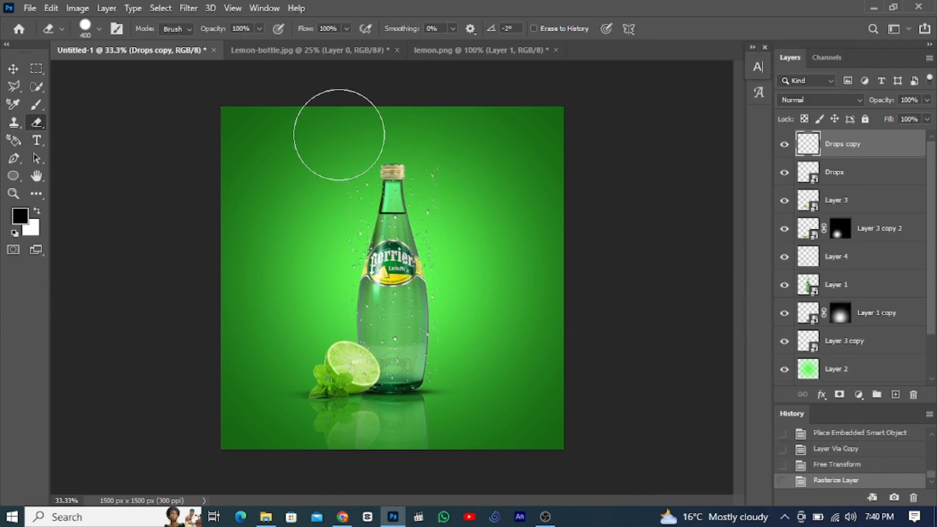
Erase stray drops above the bottle, near the cap and beside its lower right
drag(338, 135, 437, 153)
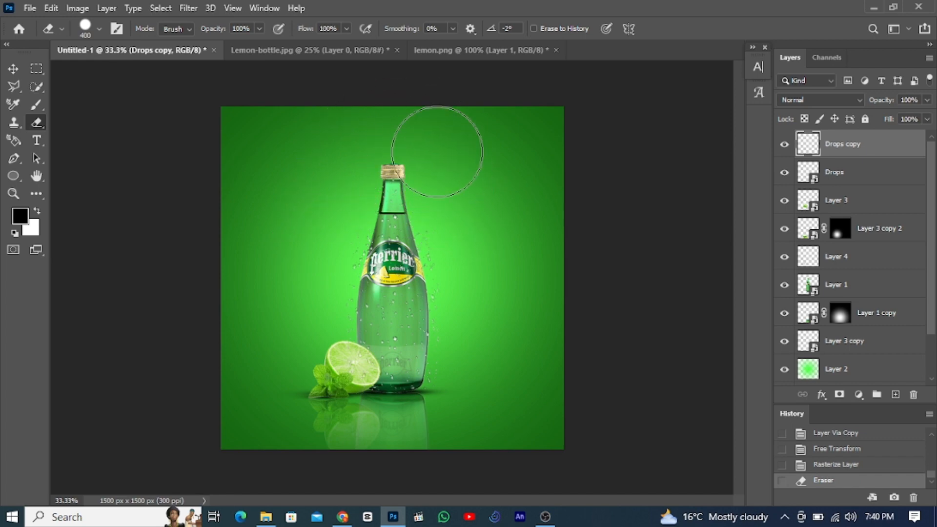
drag(437, 151, 452, 221)
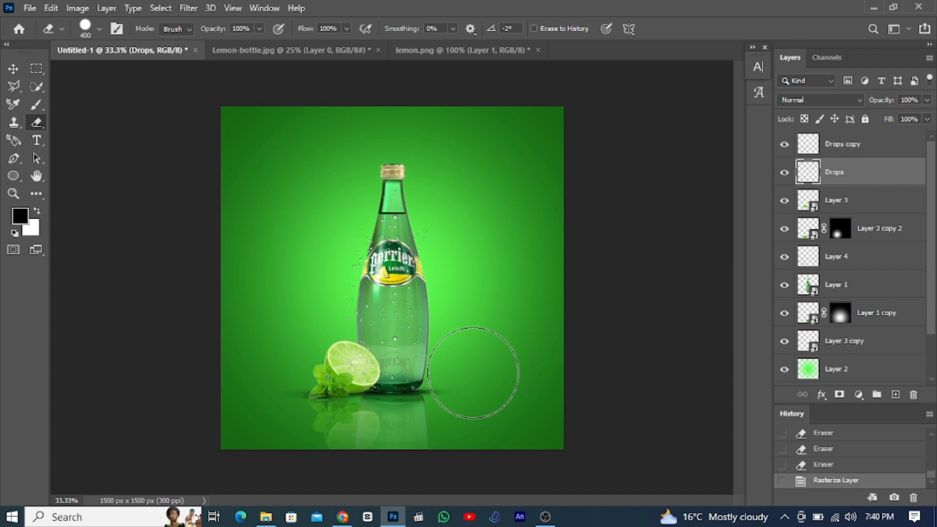
drag(475, 371, 325, 194)
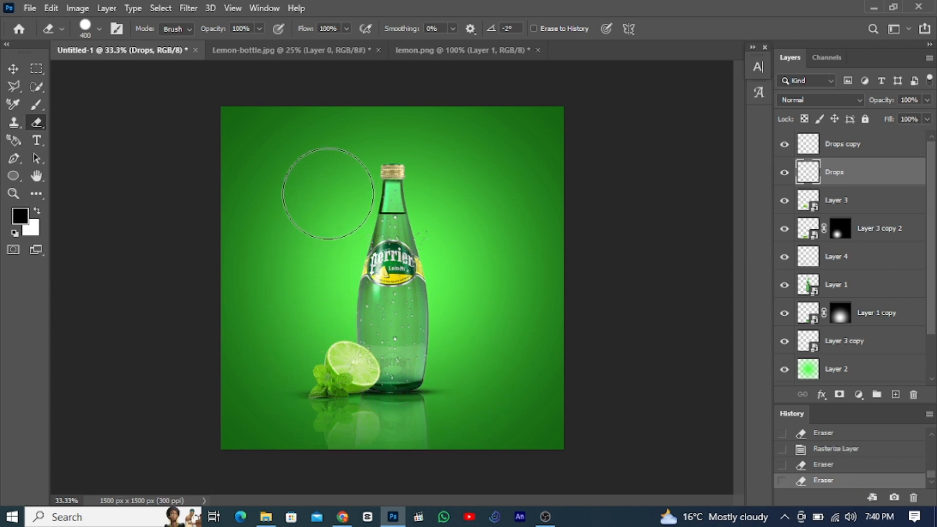
Move the duplicated leaf copy to the left of the bottle
click(13, 68)
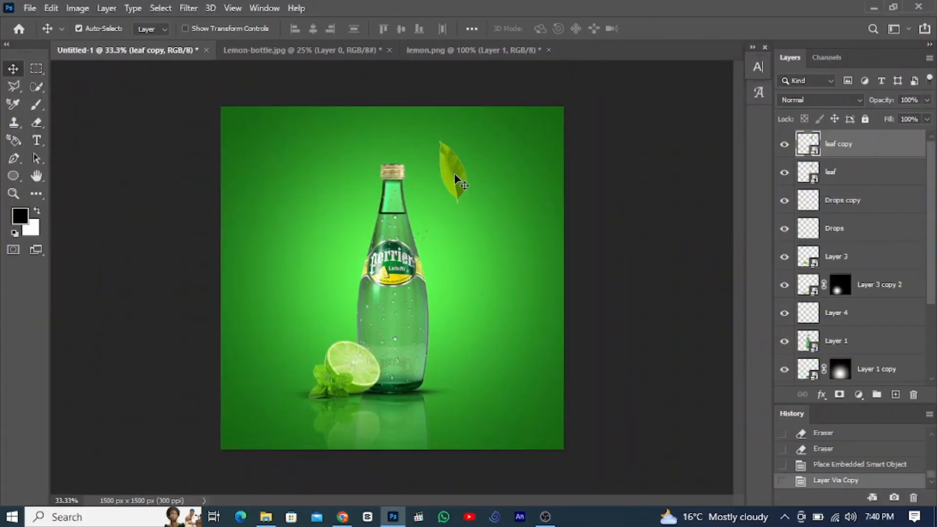
drag(454, 179, 275, 314)
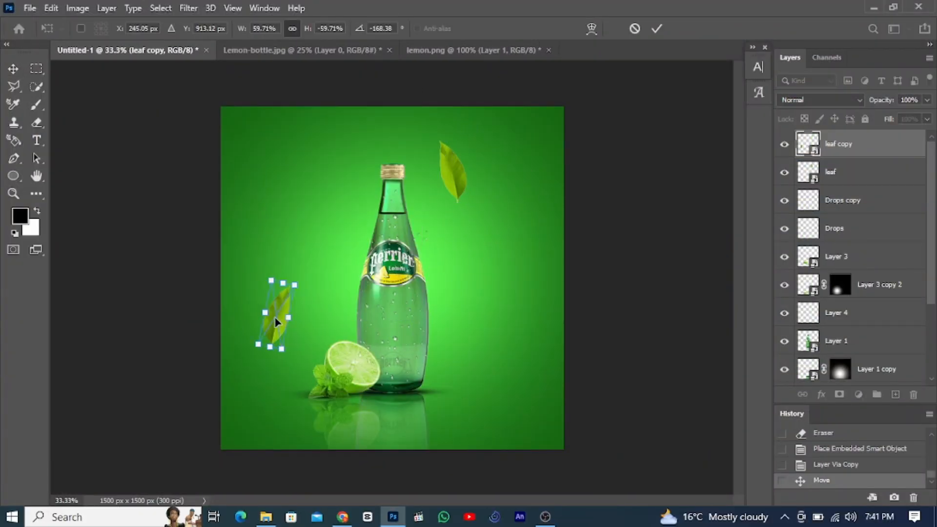